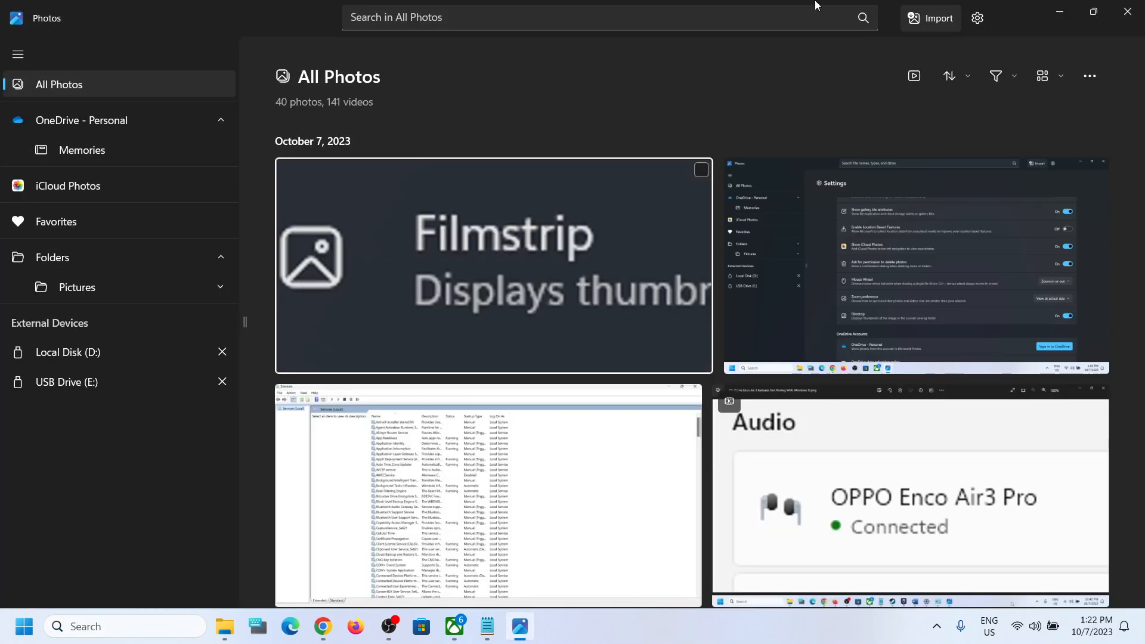
mouse_move(977, 18)
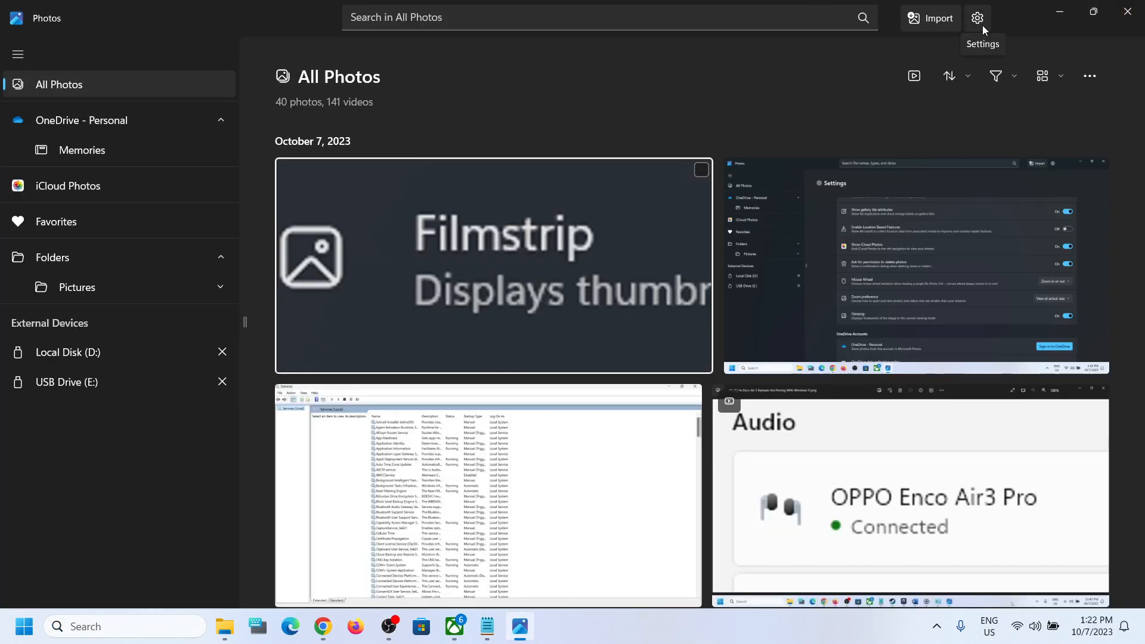
- Open the Photos Settings page showing the personalization options
click(977, 18)
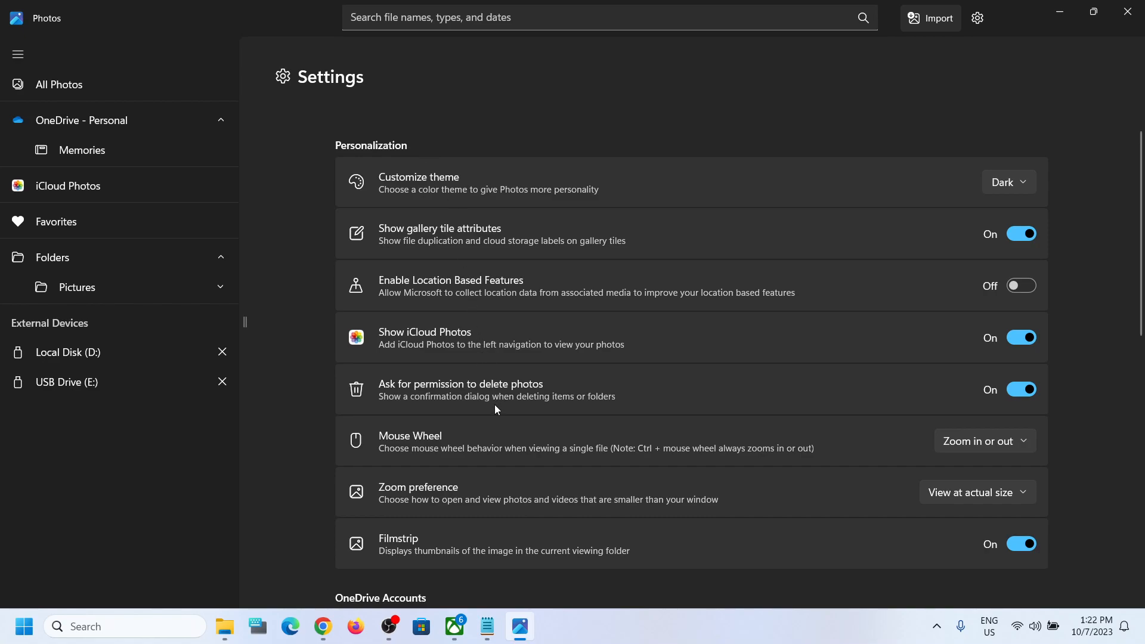
mouse_move(388, 560)
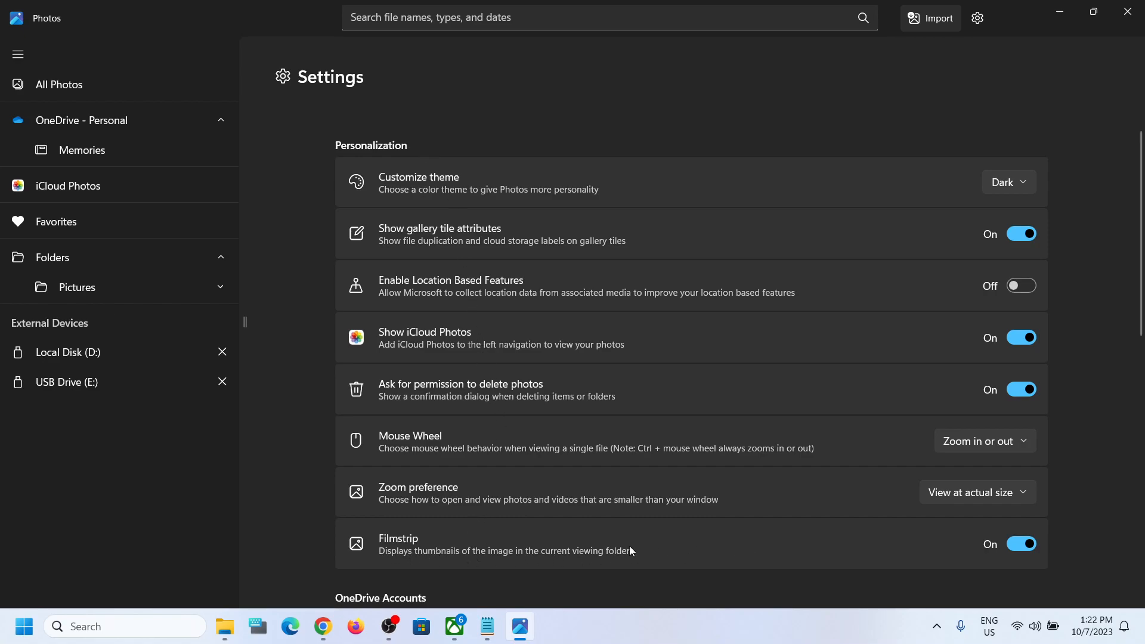
- Toggle the Filmstrip setting off, back on, then off again, leaving it Off
click(1021, 544)
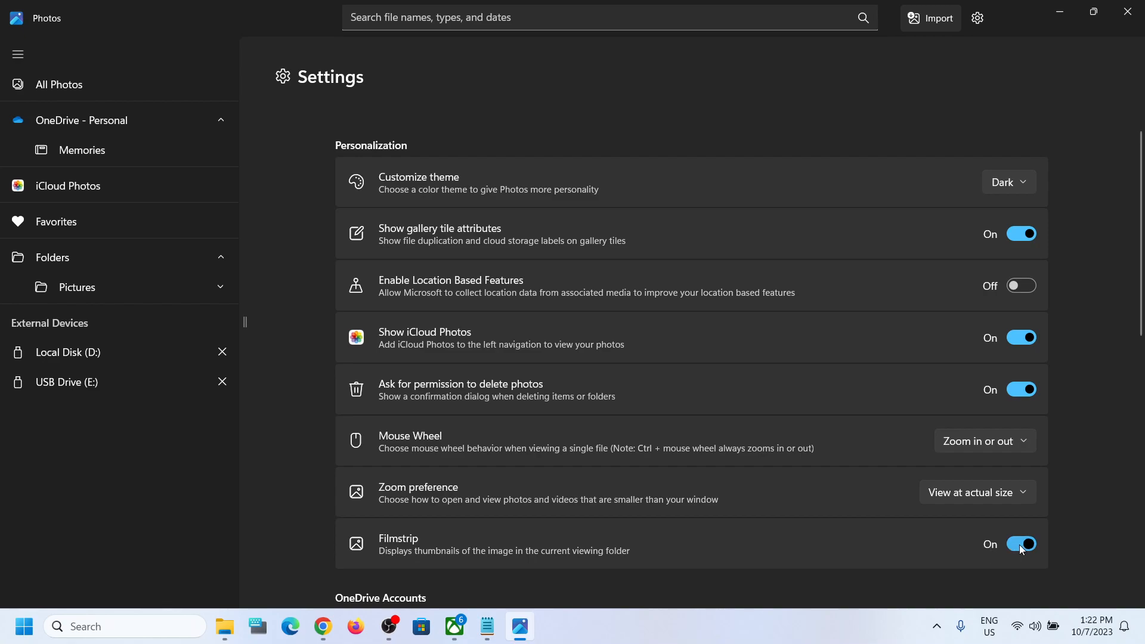
click(1021, 544)
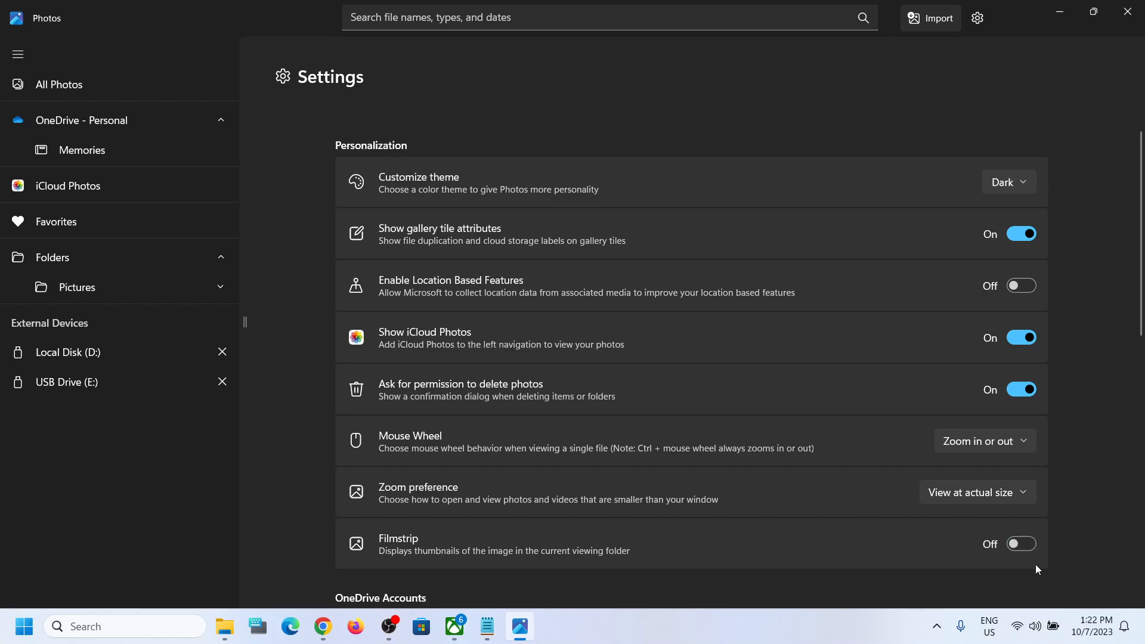
mouse_move(1034, 566)
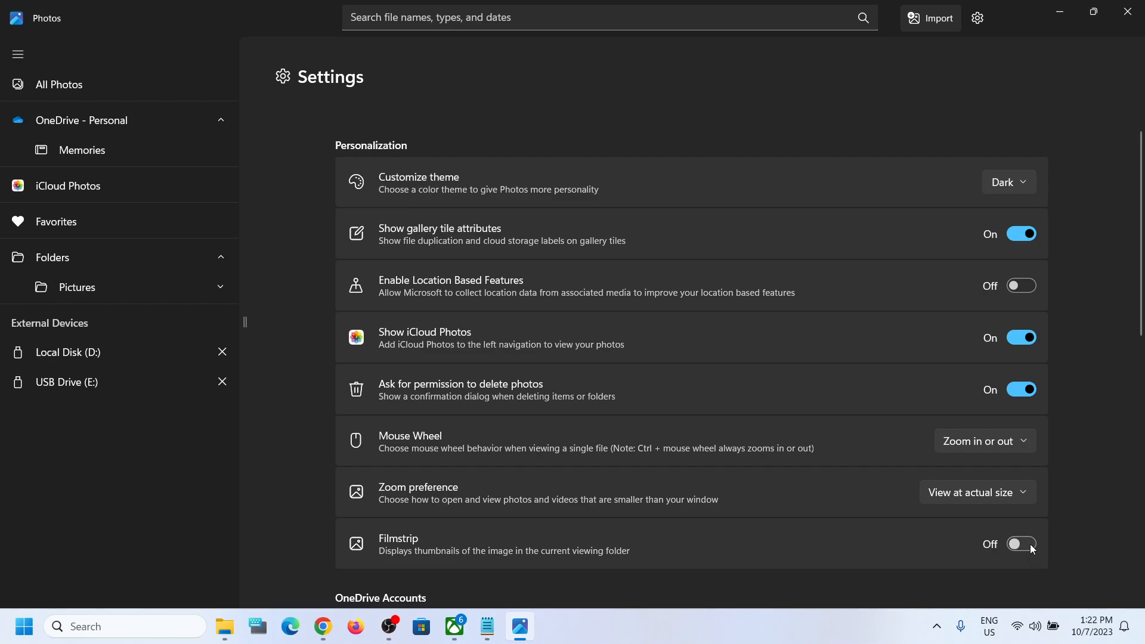
click(1021, 544)
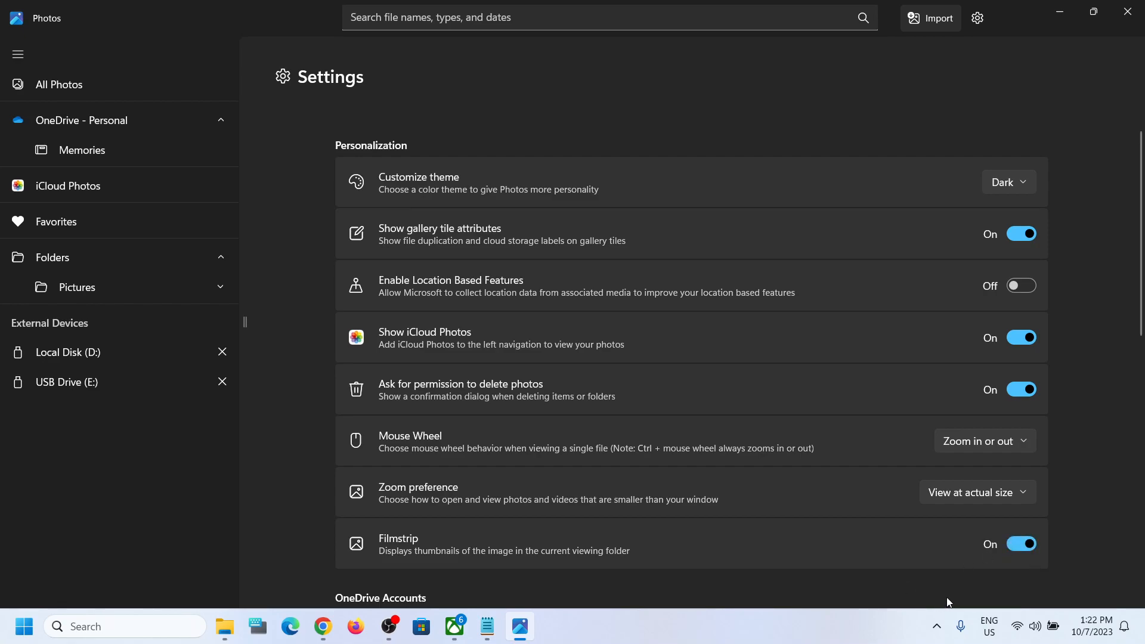
click(1020, 544)
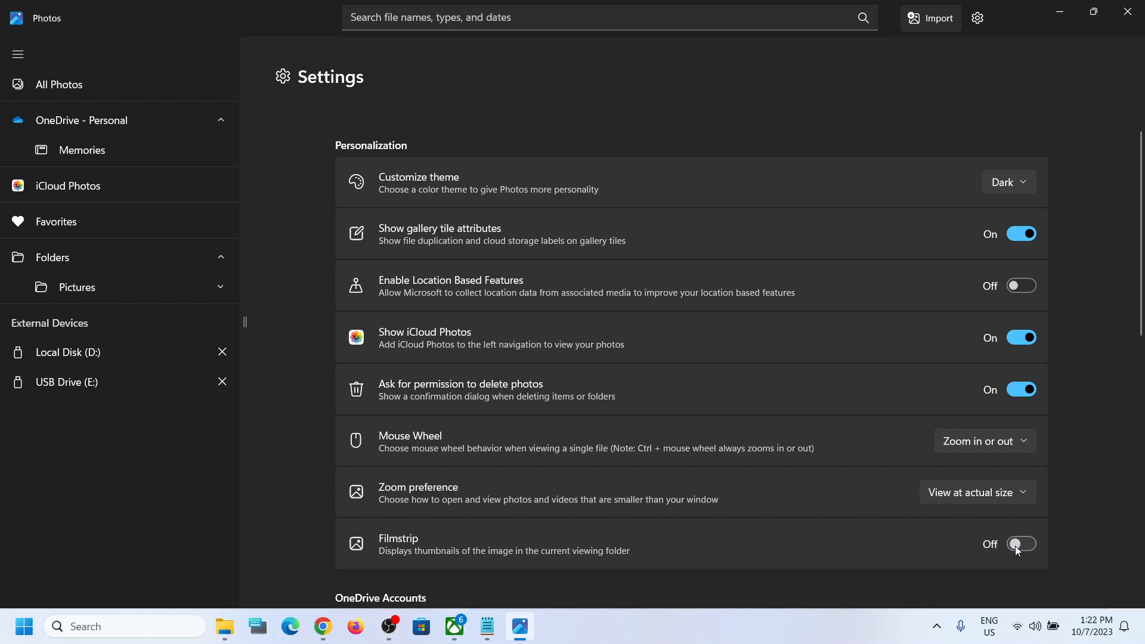